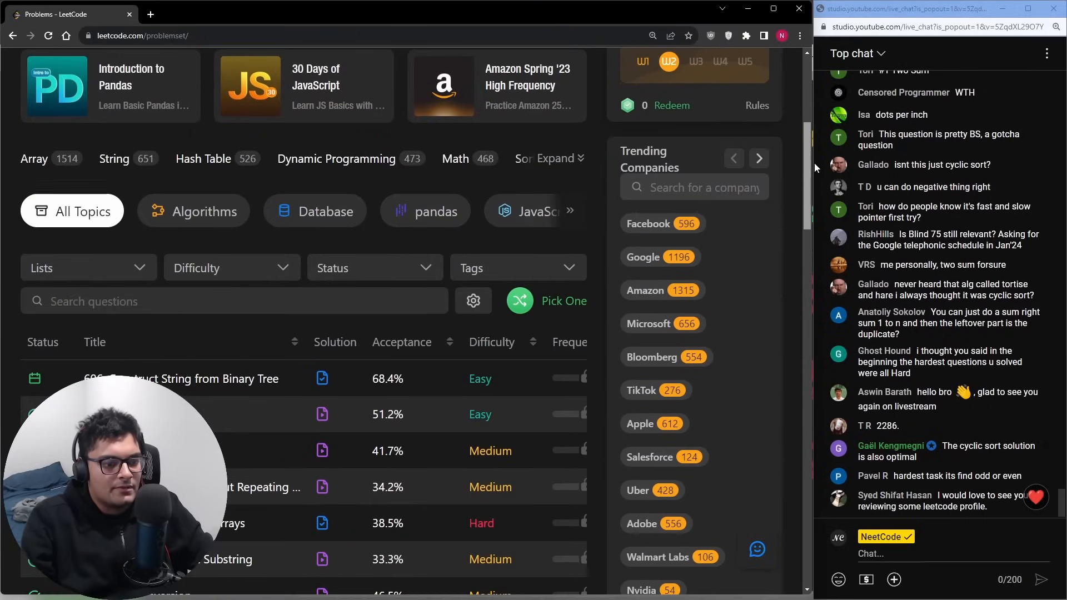
- Locate problem 1, Two Sum, in the problem set and open its submission history
{"action": "scroll", "scroll_direction": "down", "scroll_amount": 3}
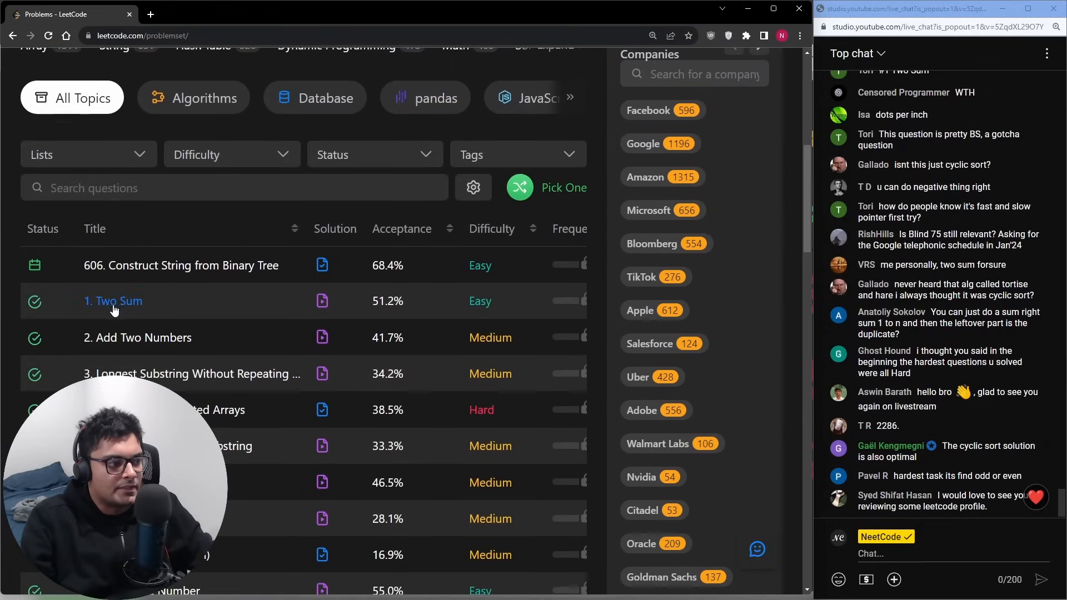
{"action": "left_click", "coordinate": [113, 301]}
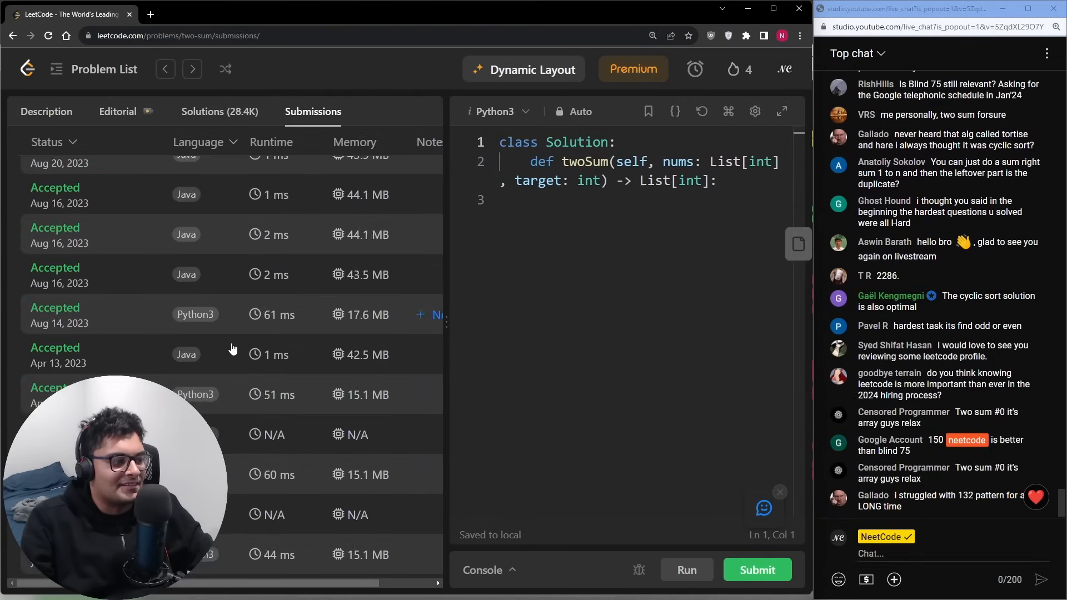
- Read through the code of the May 2018 C++ Two Sum attempts, including wrong answers and runtime errors
{"action": "scroll", "scroll_direction": "down", "scroll_amount": 3}
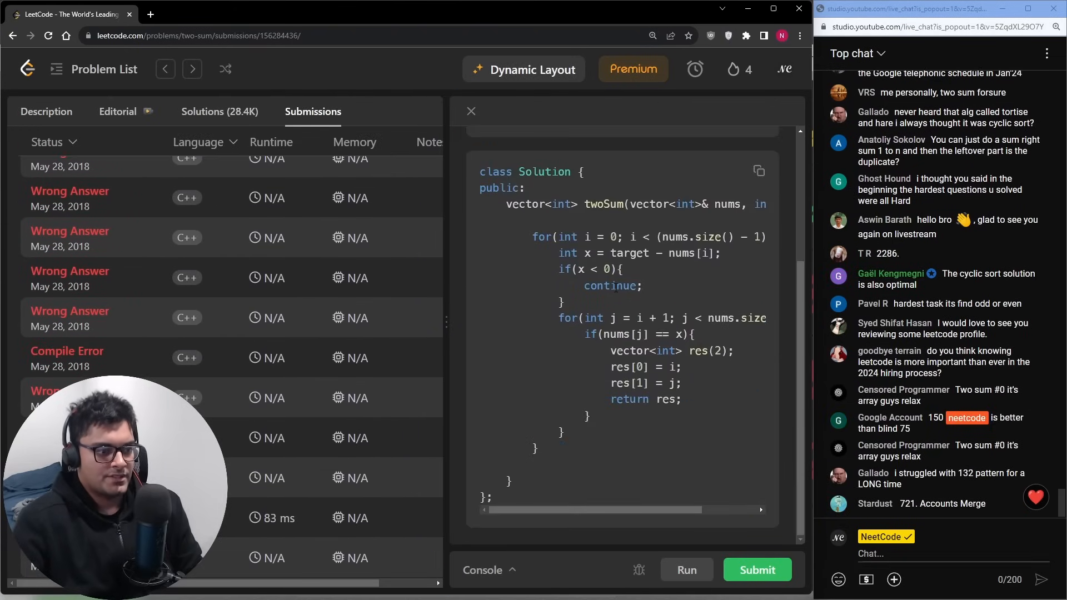
{"action": "mouse_move", "coordinate": [635, 265]}
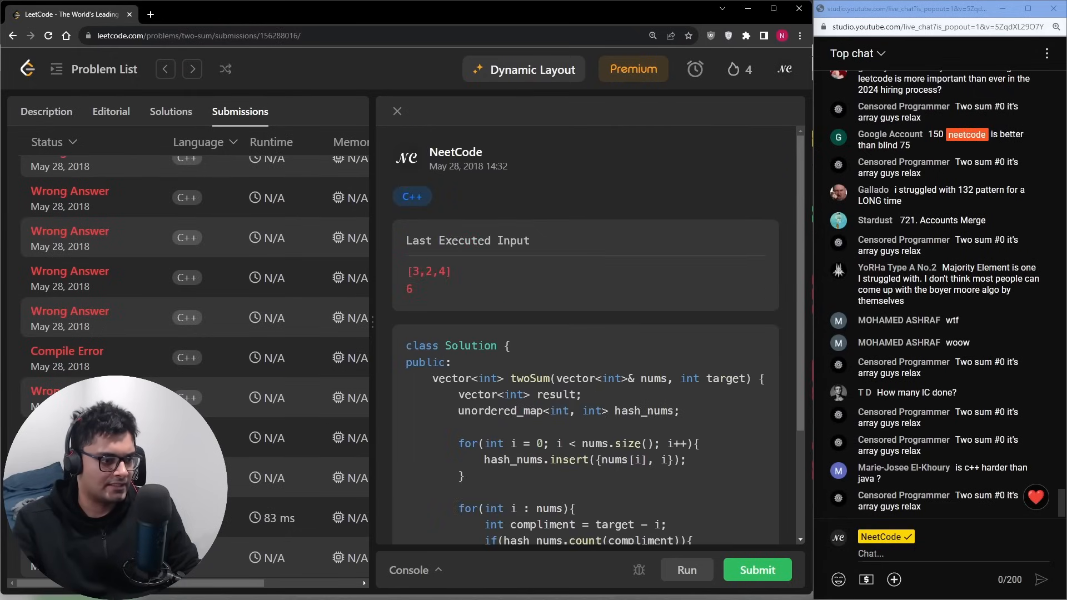
{"action": "scroll", "scroll_direction": "down", "scroll_amount": 3}
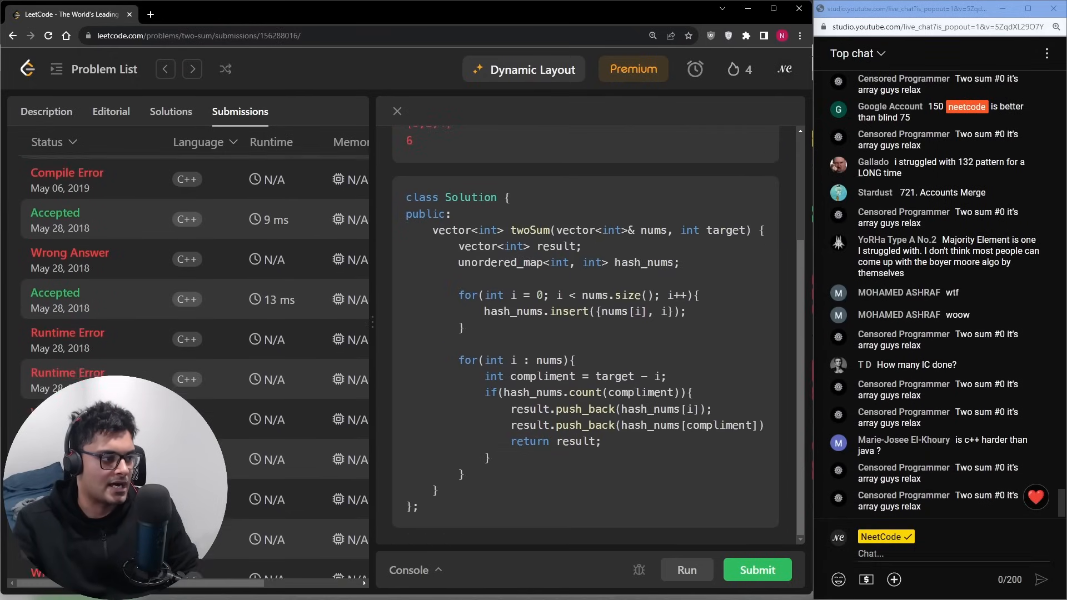
{"action": "scroll", "scroll_direction": "down", "scroll_amount": 3}
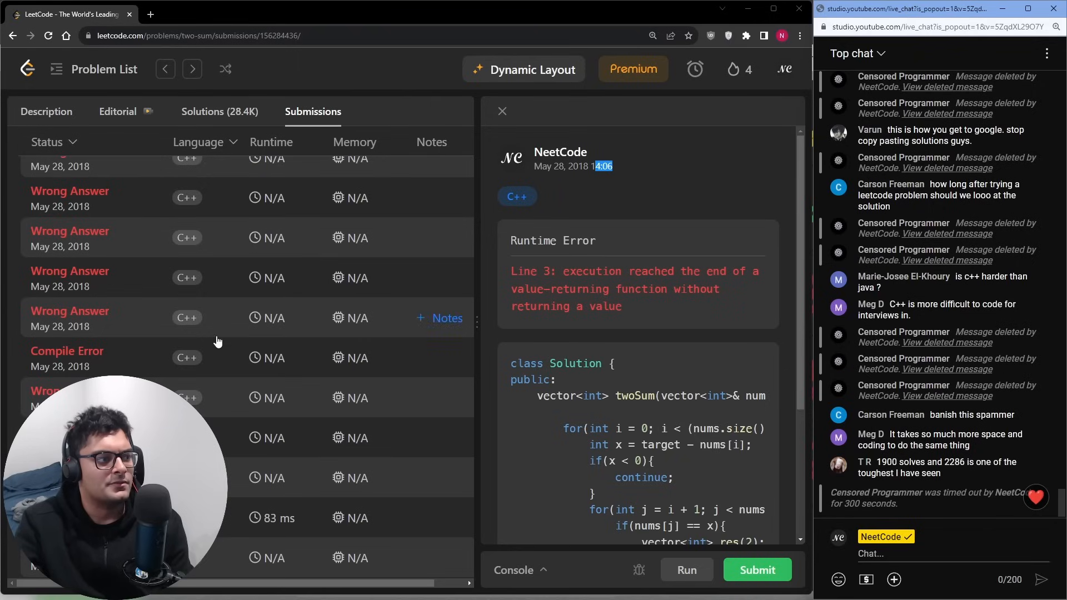
{"action": "scroll", "scroll_direction": "down", "scroll_amount": 3}
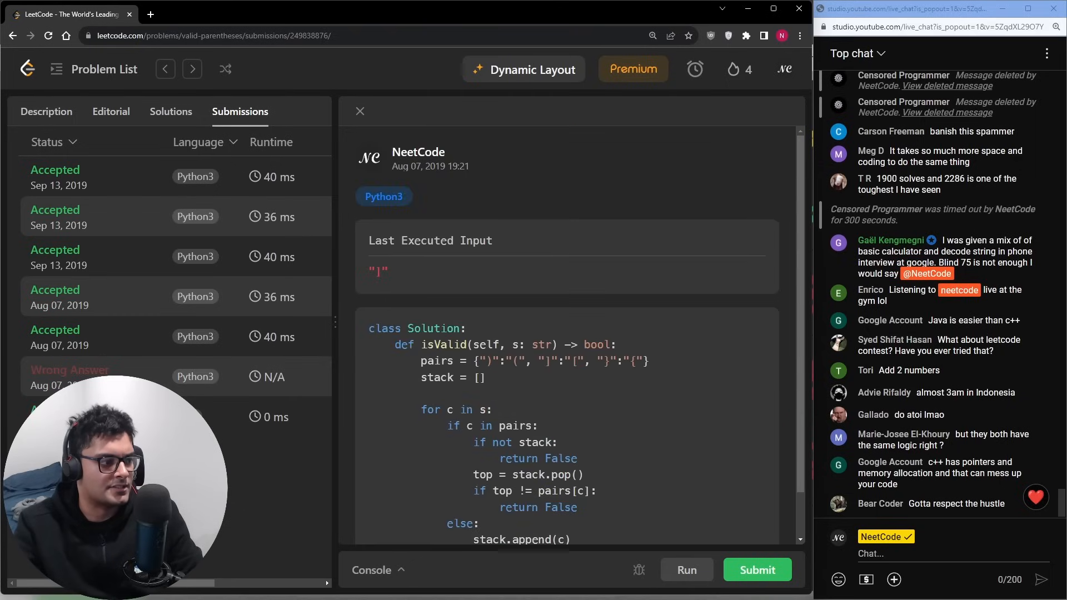
- Read the old Valid Parentheses Python3 and Add Two Numbers C++ submission code
{"action": "scroll", "scroll_direction": "down", "scroll_amount": 3}
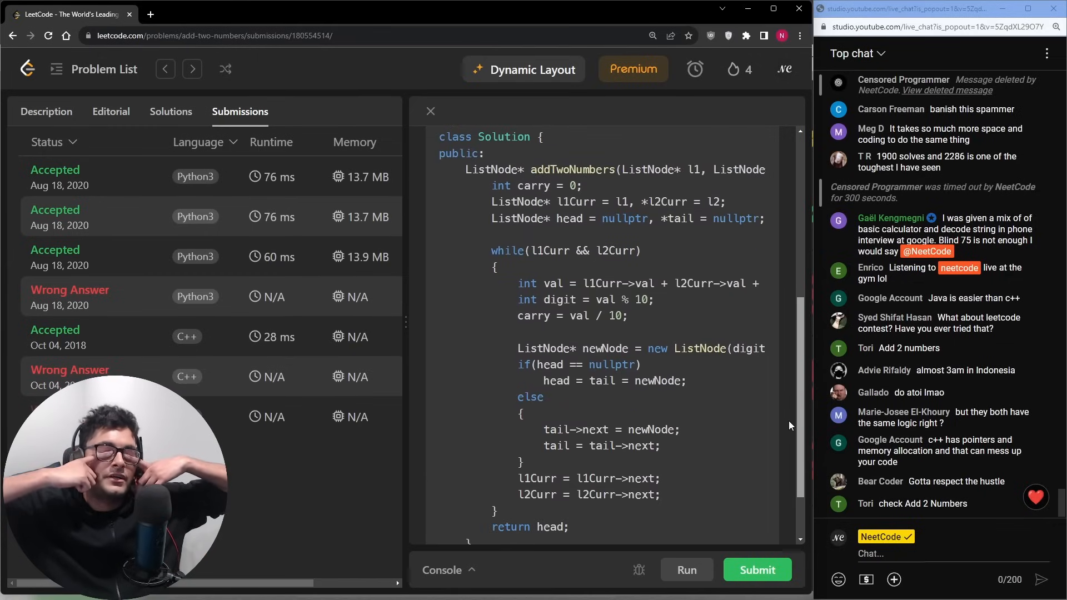
{"action": "scroll", "scroll_direction": "down", "scroll_amount": 3}
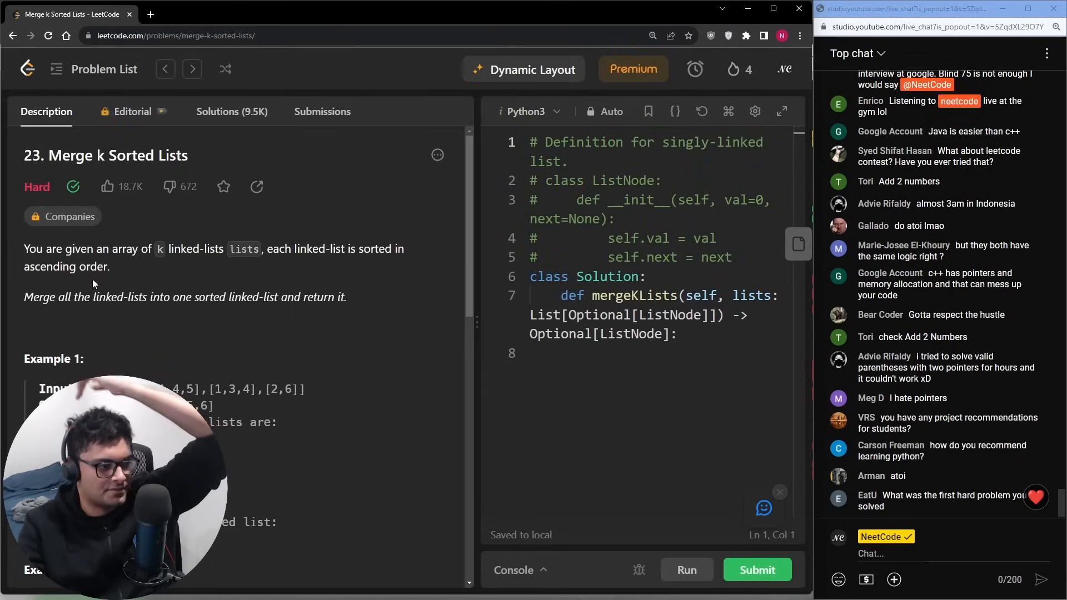
- Review an old Merge k Sorted Lists submission and the C++ Reverse Linked List solution
{"action": "left_click", "coordinate": [322, 111]}
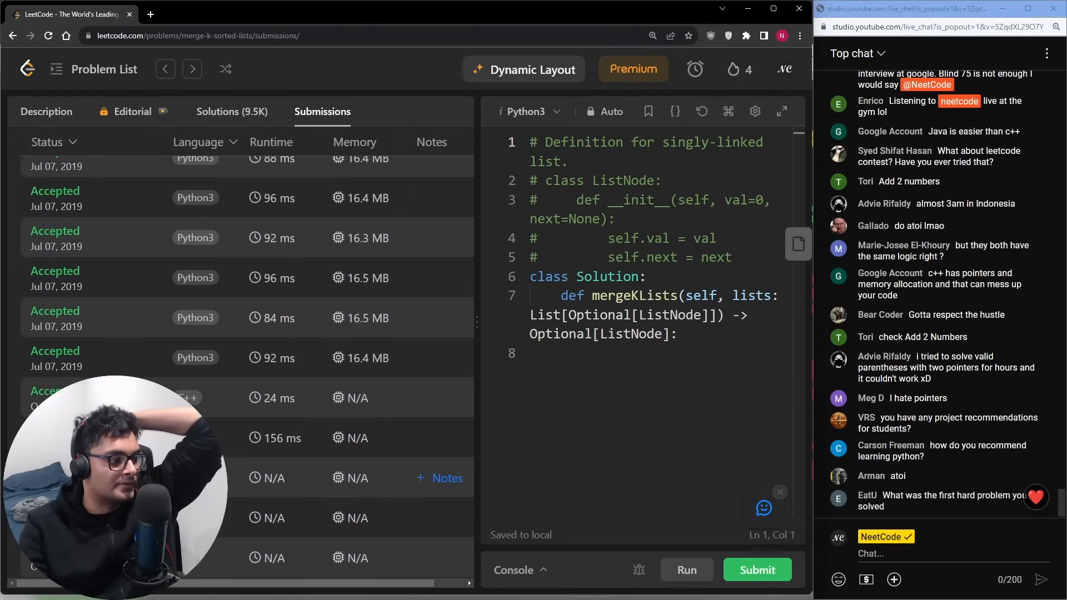
{"action": "left_click", "coordinate": [54, 398]}
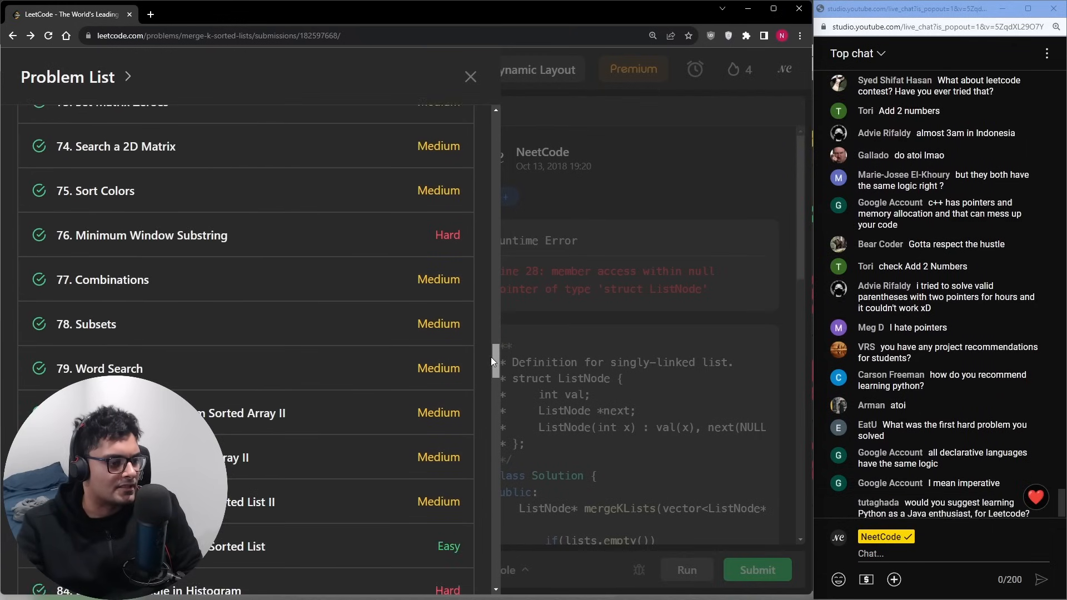
{"action": "scroll", "scroll_direction": "down", "scroll_amount": 3}
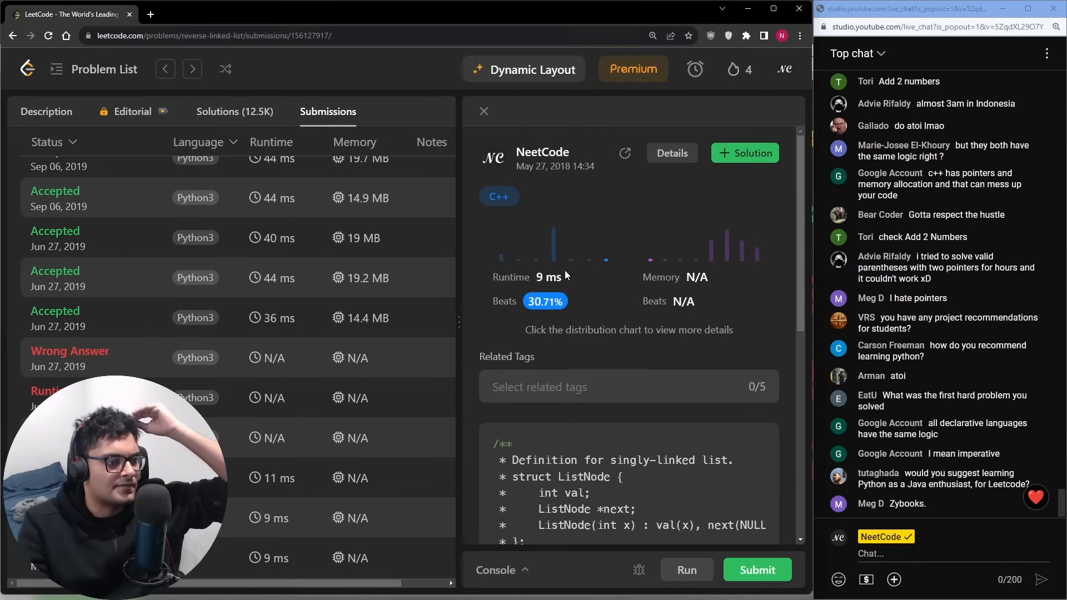
{"action": "scroll", "scroll_direction": "down", "scroll_amount": 3}
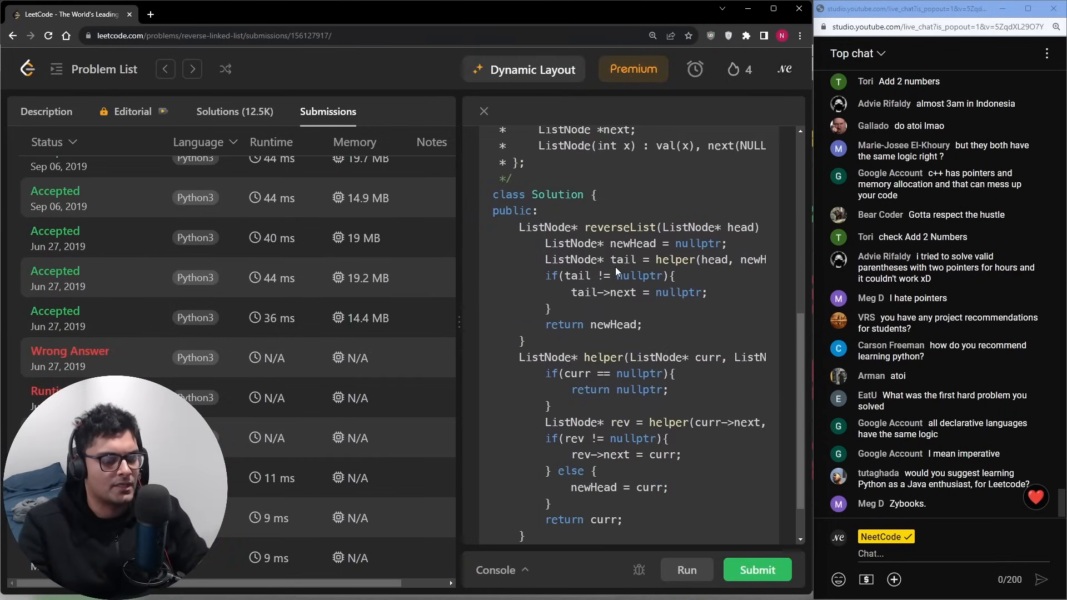
- From the Problem List panel, go to the Reverse Nodes in k-Group problem
{"action": "left_click", "coordinate": [104, 69]}
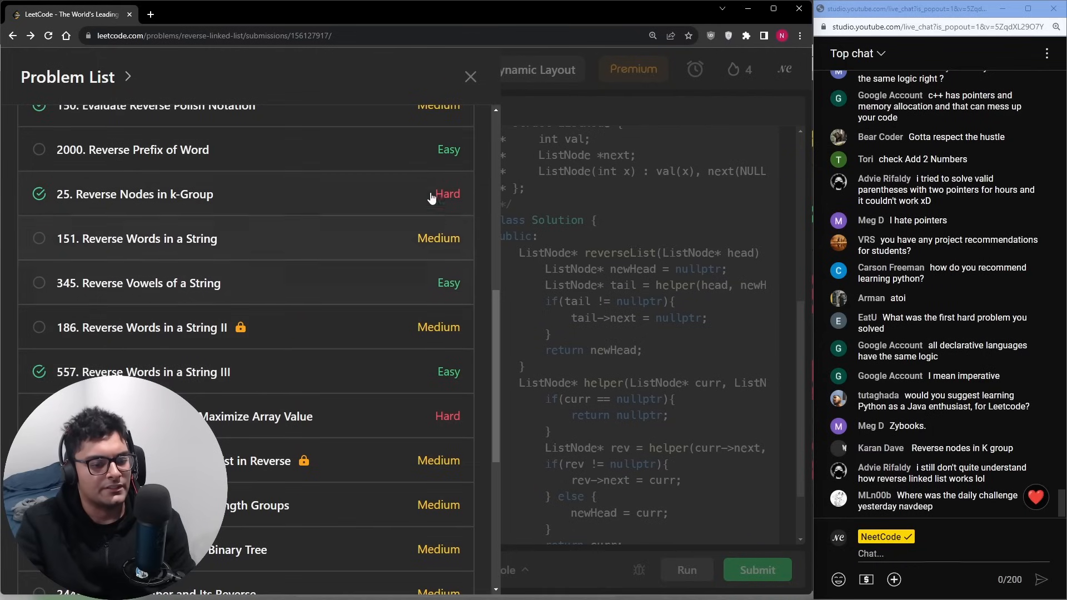
{"action": "left_click", "coordinate": [470, 76]}
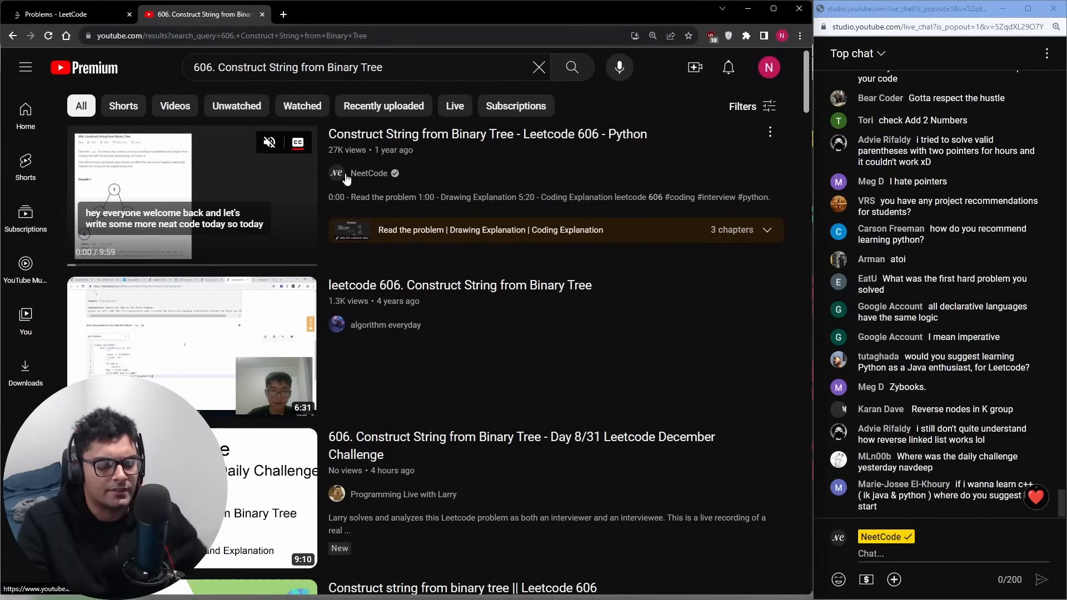
- Visit the channel behind the top video result for 606. Construct String from Binary Tree
{"action": "left_click", "coordinate": [65, 14]}
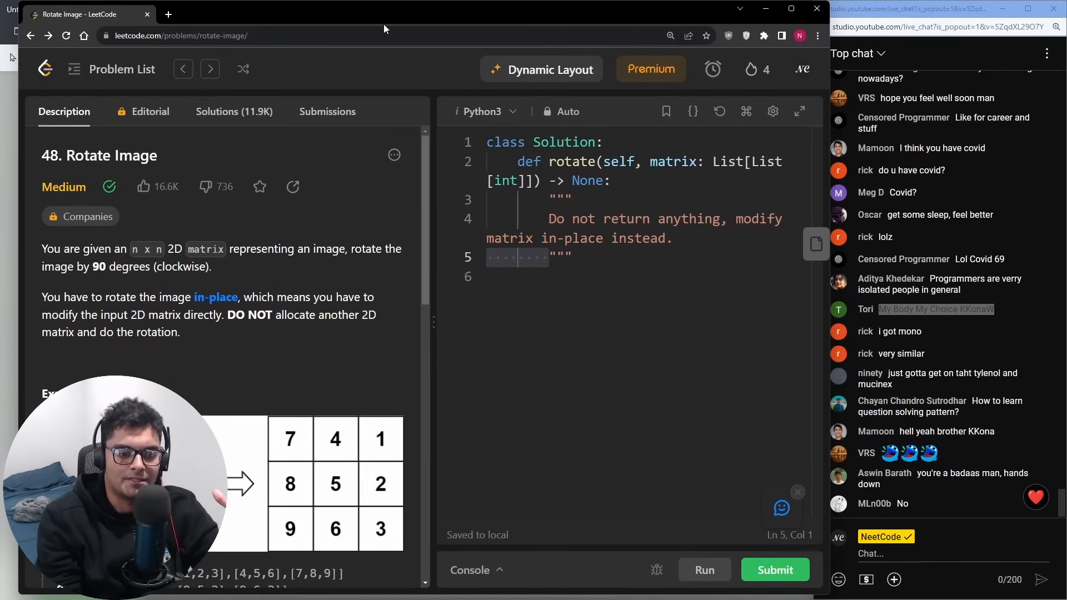
{"action": "mouse_move", "coordinate": [394, 155]}
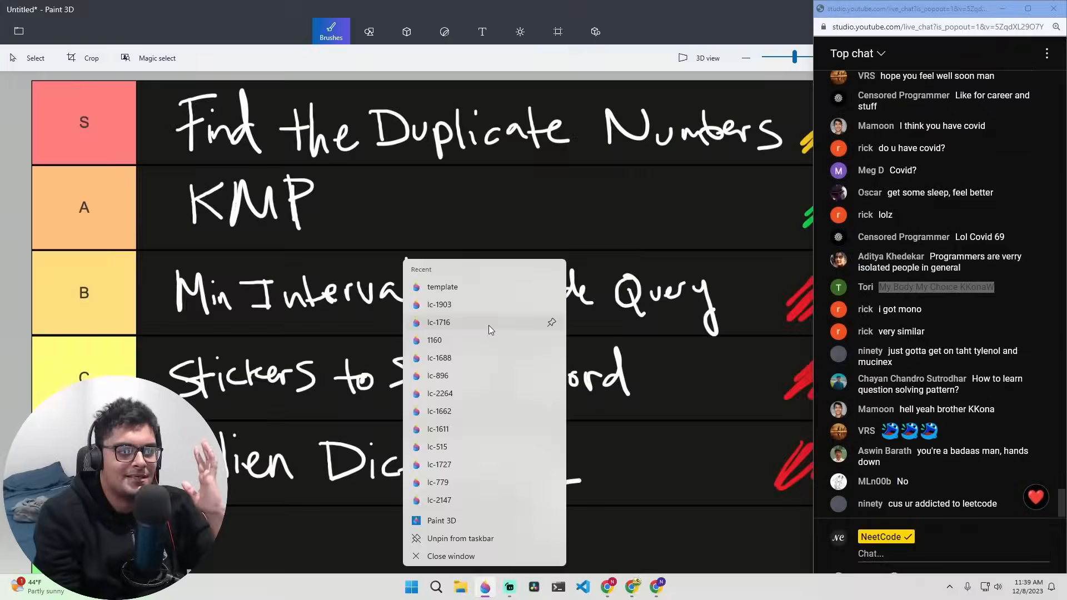
- Load the recent 'template' image in Paint 3D and select the Marker brush over the pasted screenshot area
{"action": "left_click", "coordinate": [442, 287]}
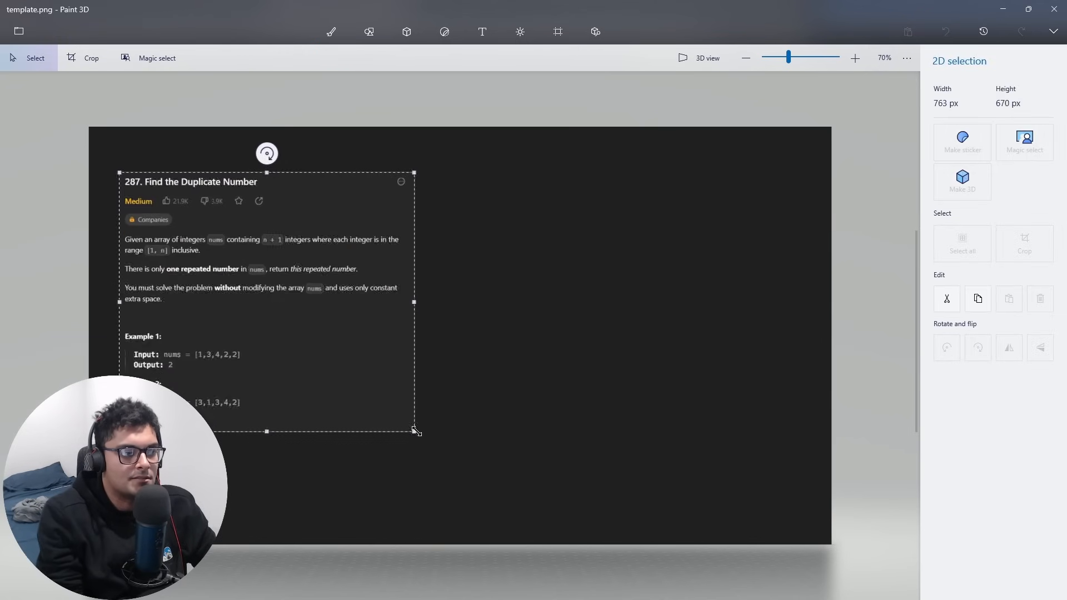
{"action": "left_click", "coordinate": [331, 31]}
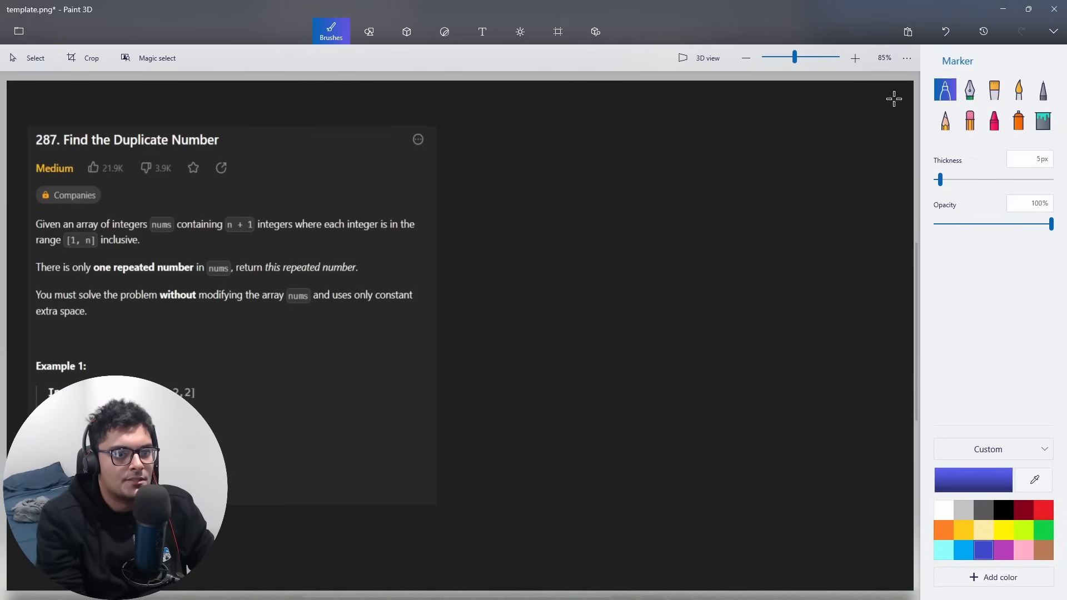
{"action": "left_click_drag", "start_coordinate": [58, 147], "coordinate": [326, 147]}
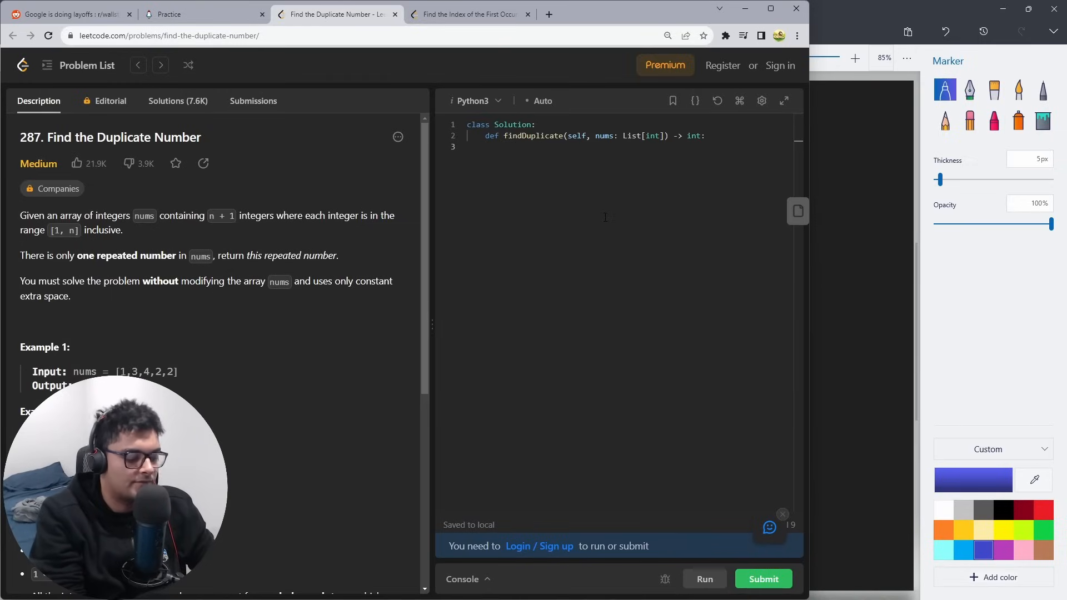
- Put a placeholder line in the Find the Duplicate Number editor and view its Submissions sign-in prompt
{"action": "left_click", "coordinate": [253, 101]}
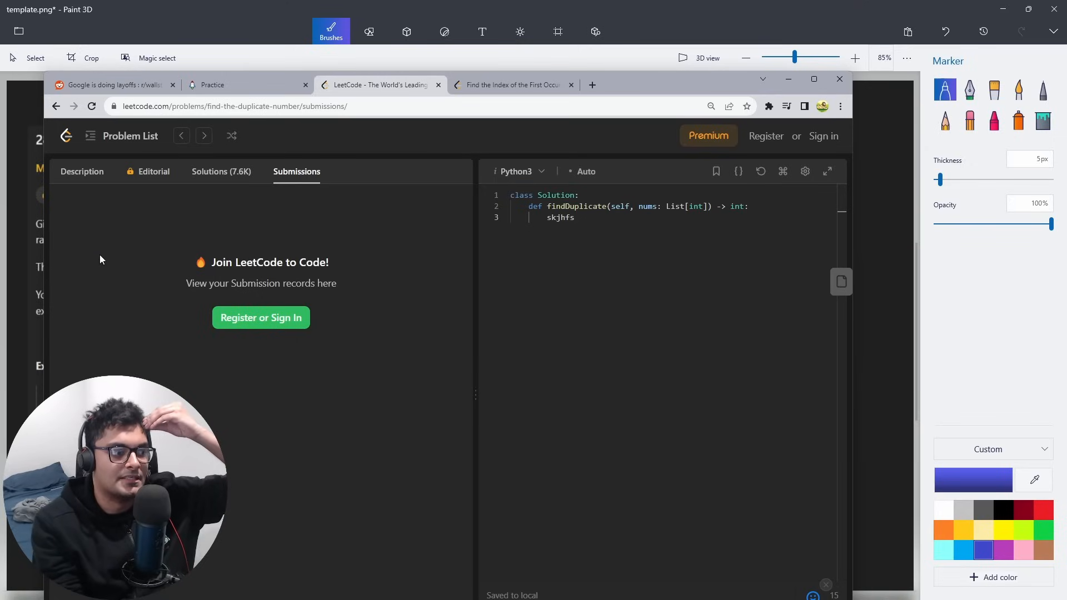
{"action": "mouse_move", "coordinate": [252, 226]}
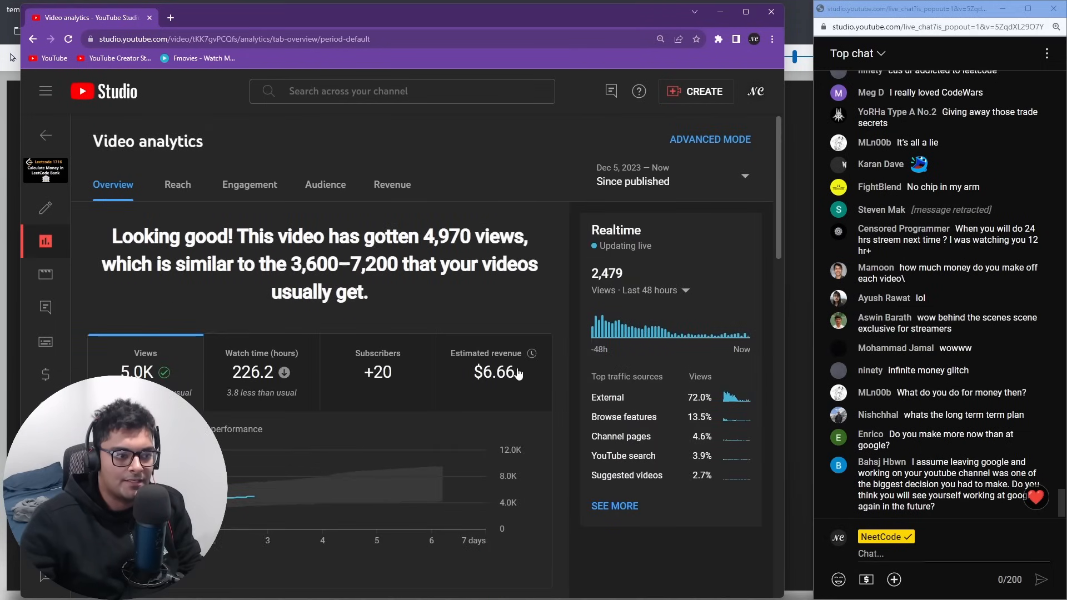
{"action": "mouse_move", "coordinate": [468, 380]}
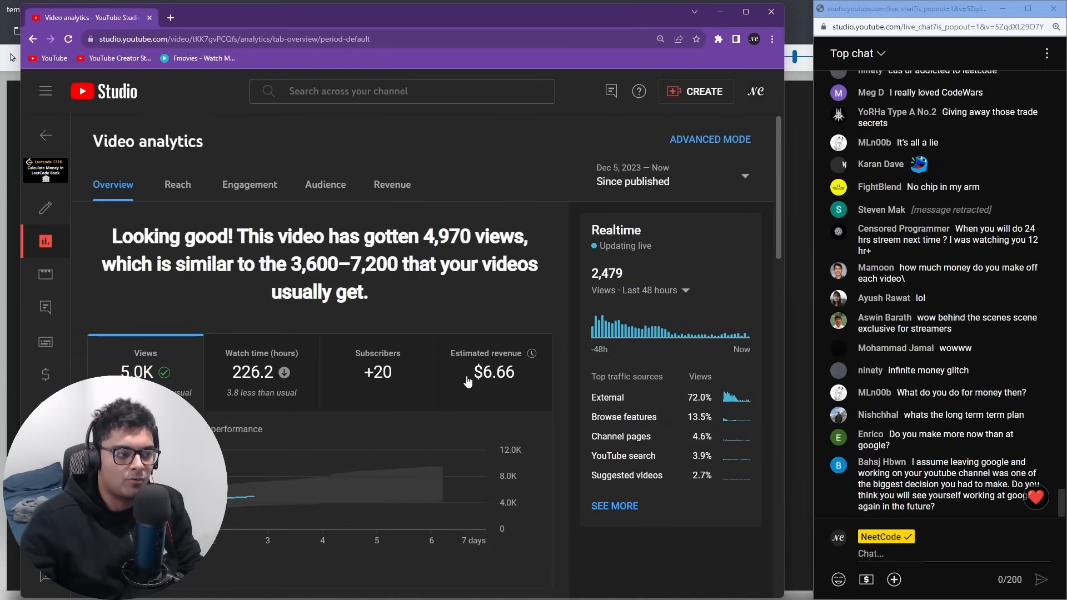